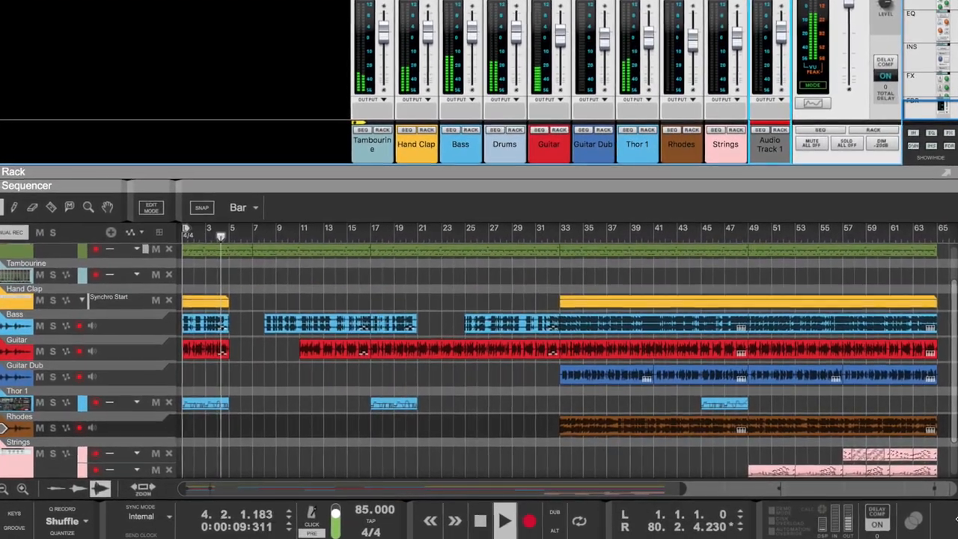
Start song playback and show the Browser's Utilities folder listing the TS-1 Time Slider.
left_click(502, 516)
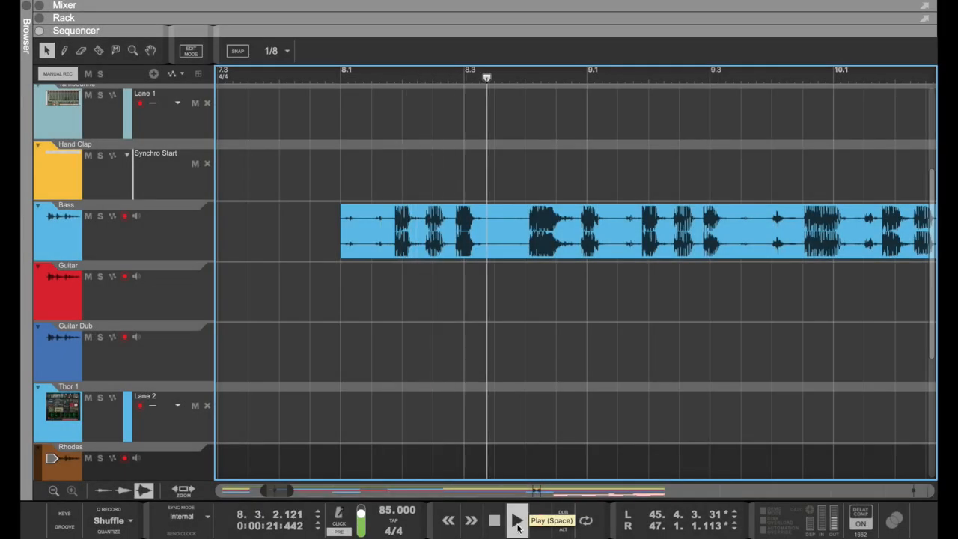
left_click(515, 521)
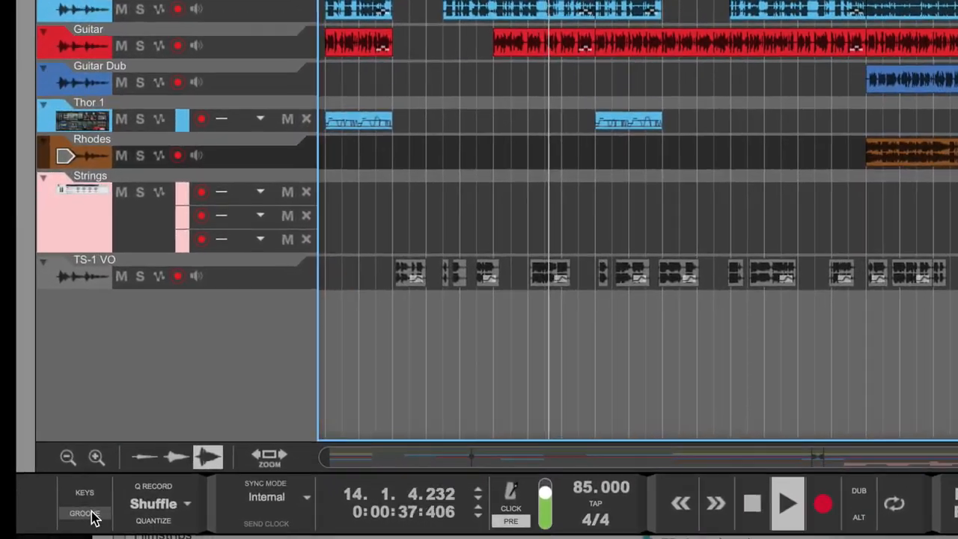
left_click(81, 514)
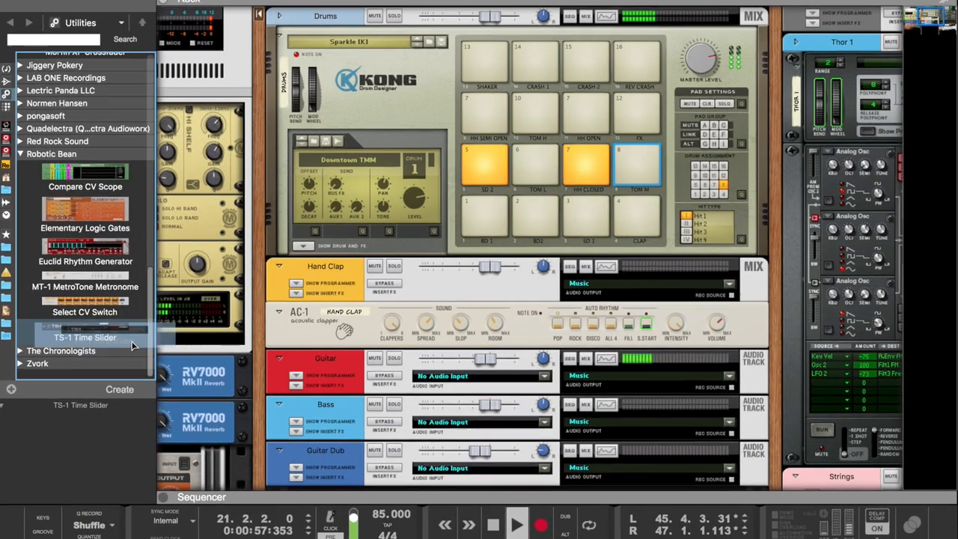
Insert a TS-1 Time Slider on the Guitar track and slide its timing later.
left_click(84, 338)
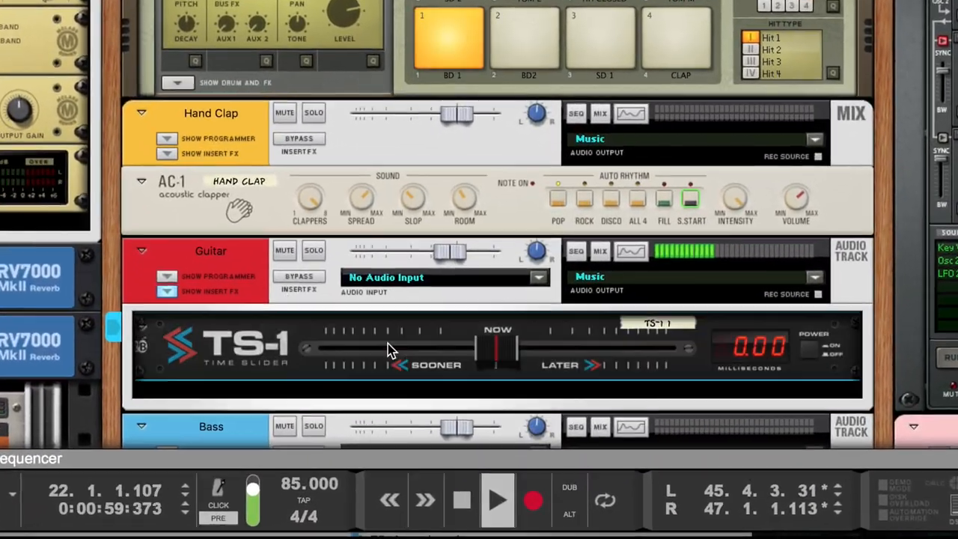
left_click_drag(497, 344, 557, 337)
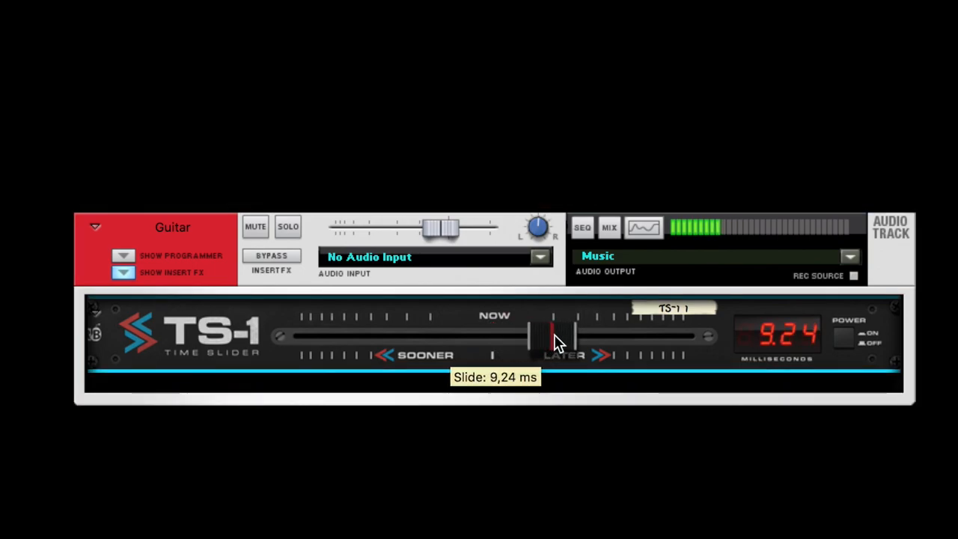
left_click_drag(538, 336, 598, 337)
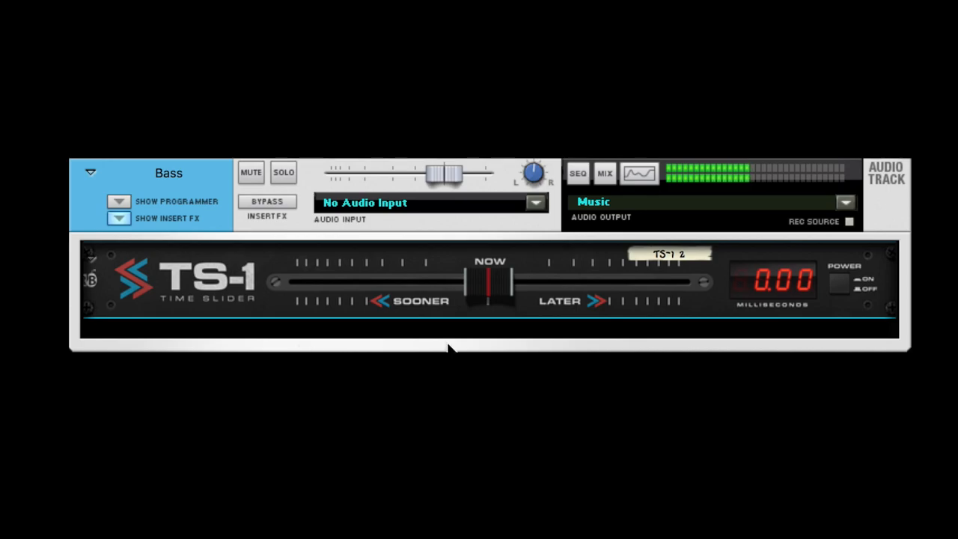
Slide the Bass track's TS-1 toward Sooner to about -37.7 ms.
left_click_drag(488, 281, 419, 281)
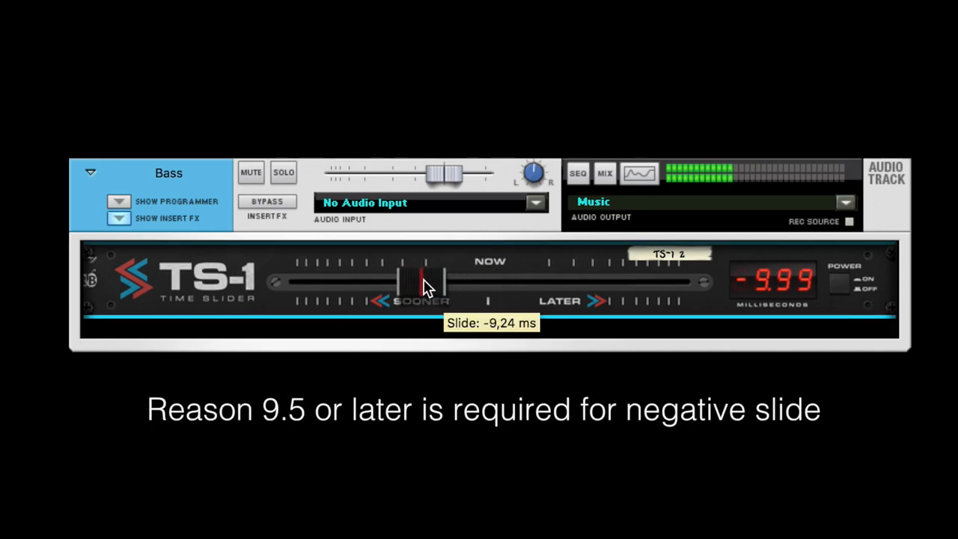
left_click_drag(422, 281, 381, 281)
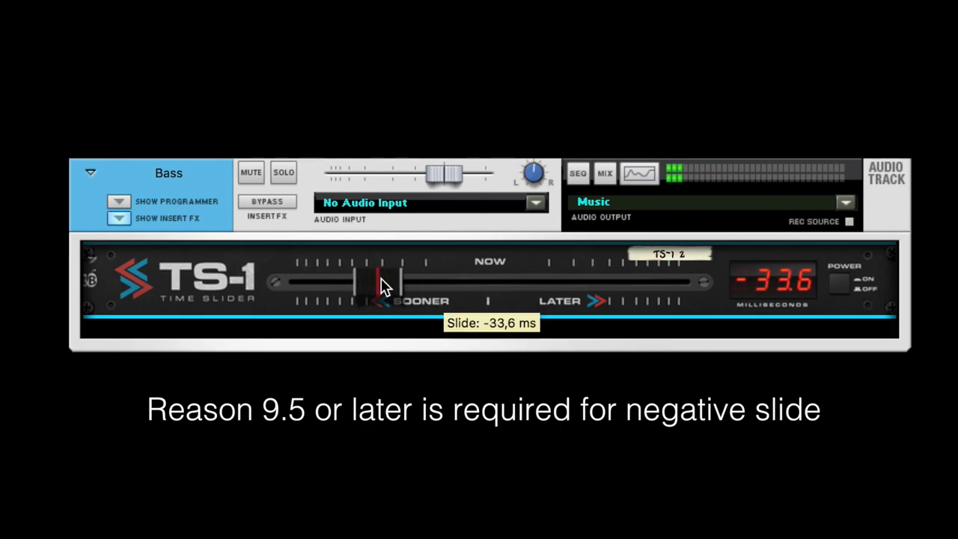
left_click_drag(386, 283, 367, 282)
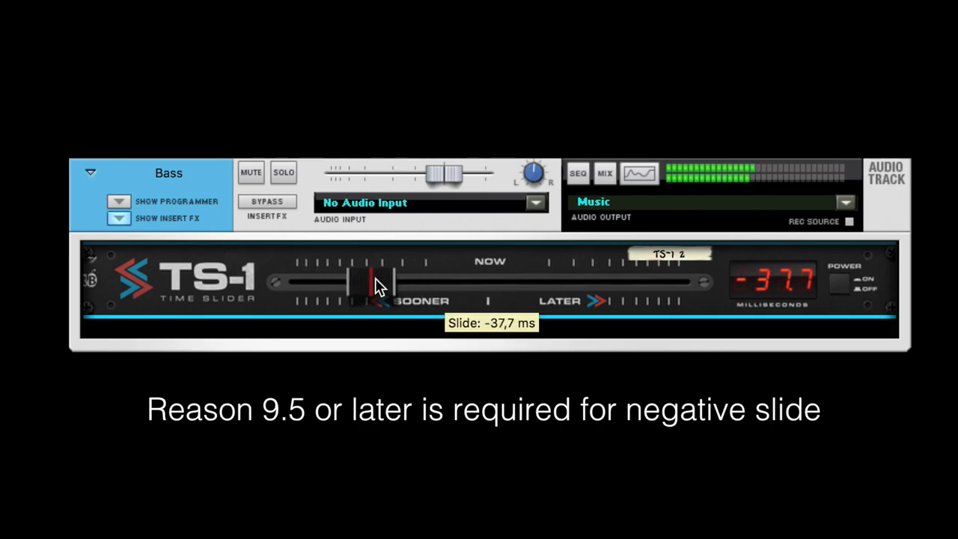
mouse_move(375, 347)
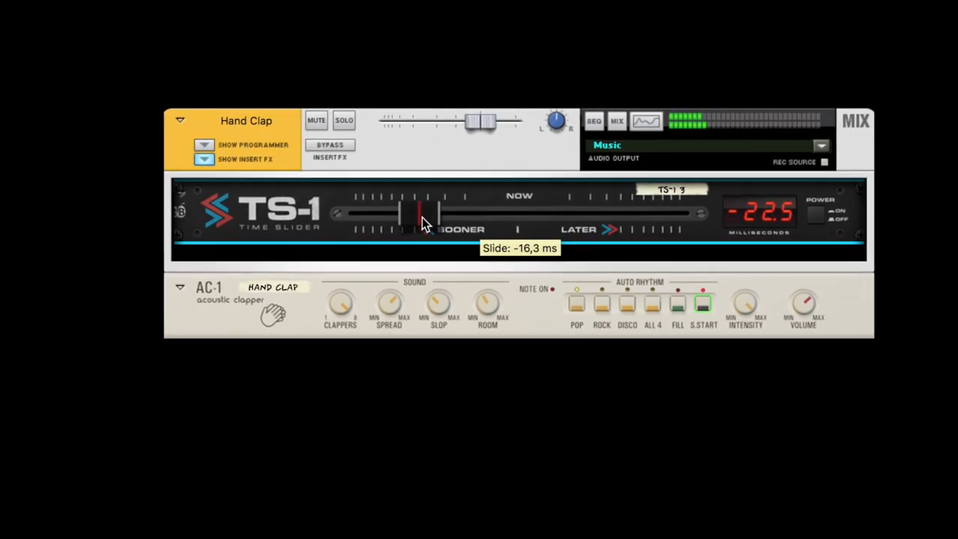
Slide the Hand Clap track's TS-1 from Sooner through Now to Later, about 50.1 ms.
left_click_drag(419, 224, 479, 224)
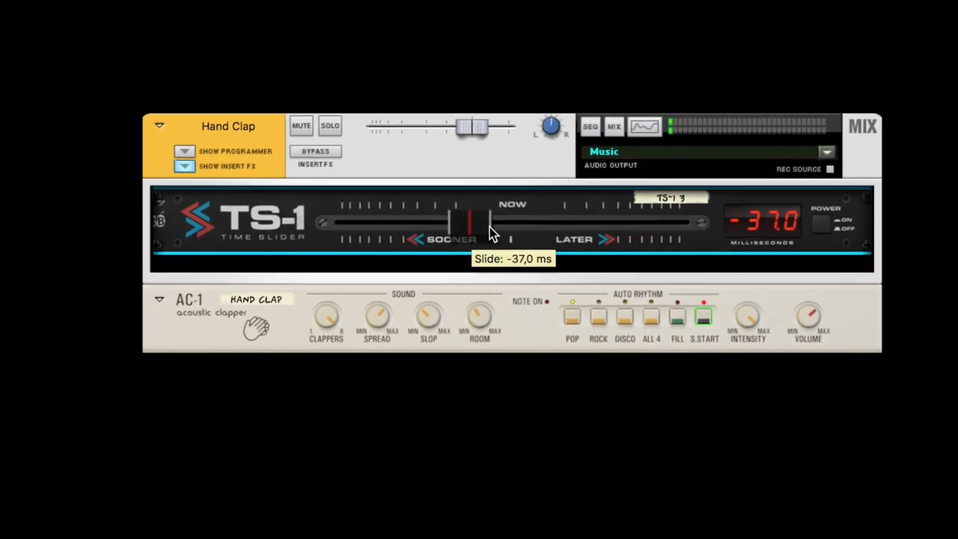
left_click_drag(470, 221, 506, 231)
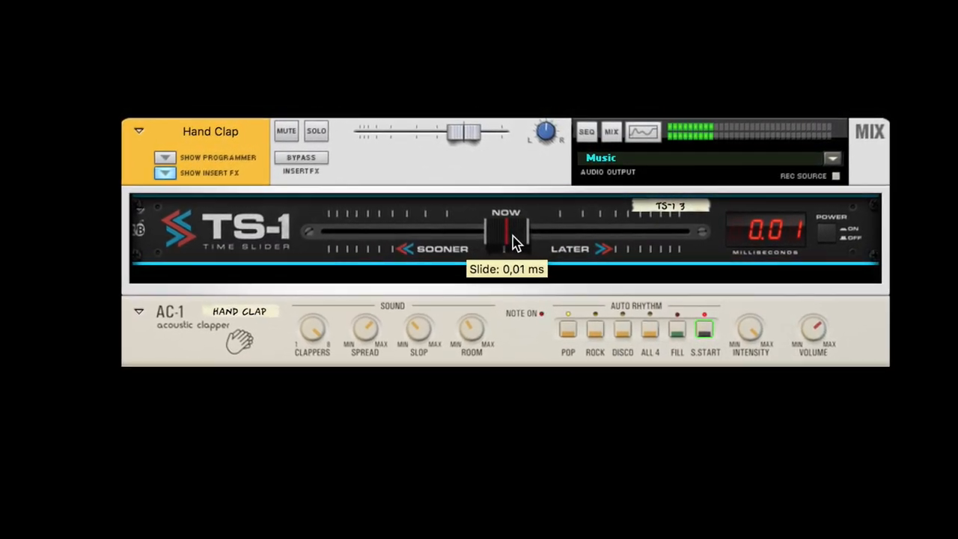
left_click_drag(511, 231, 586, 239)
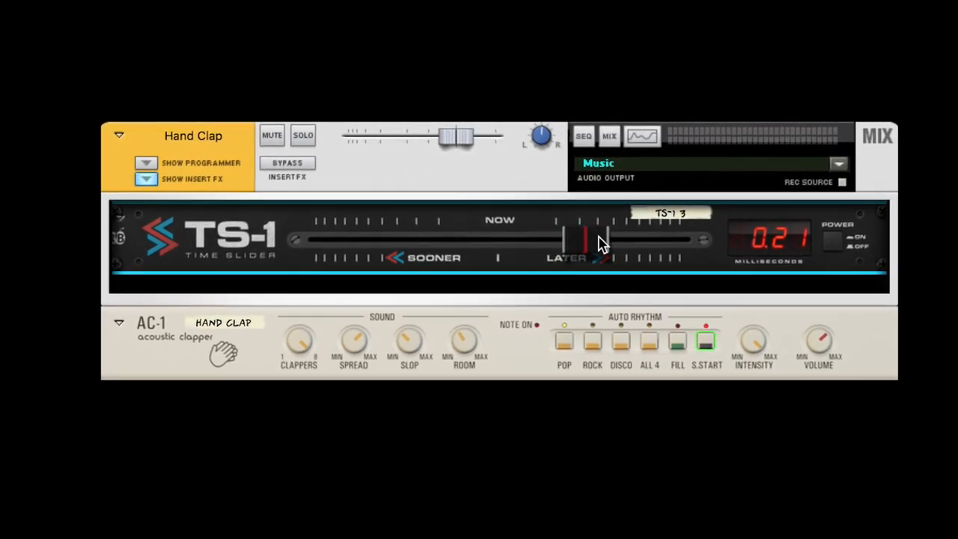
left_click_drag(587, 242, 617, 247)
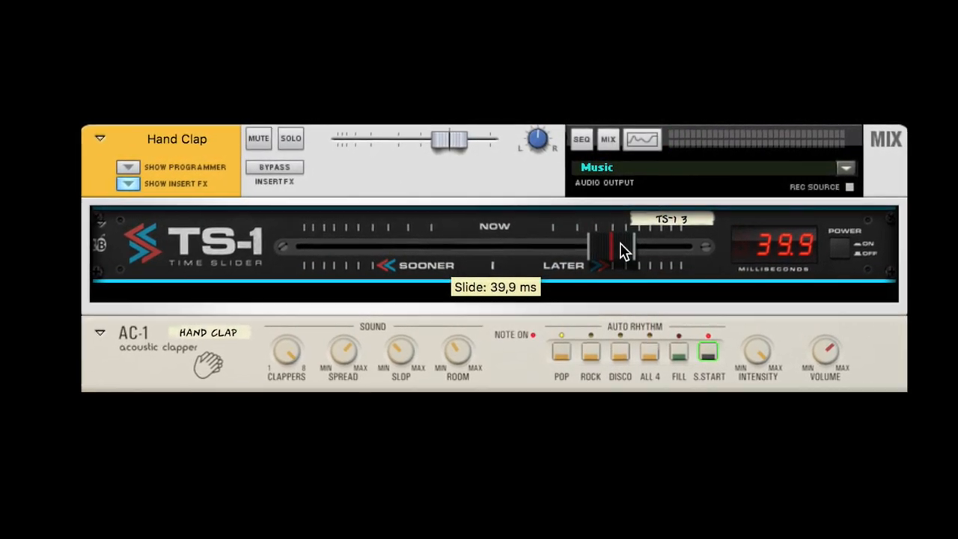
left_click_drag(606, 251, 628, 255)
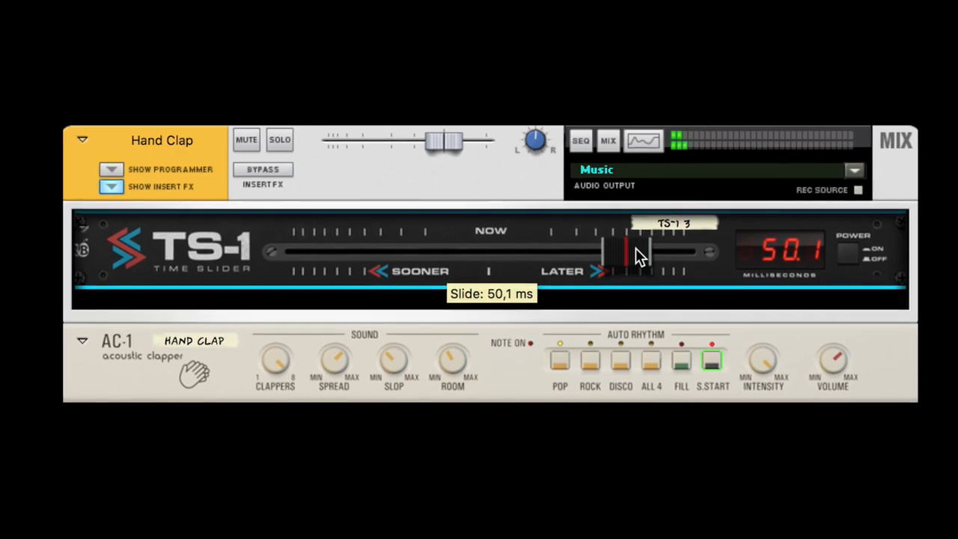